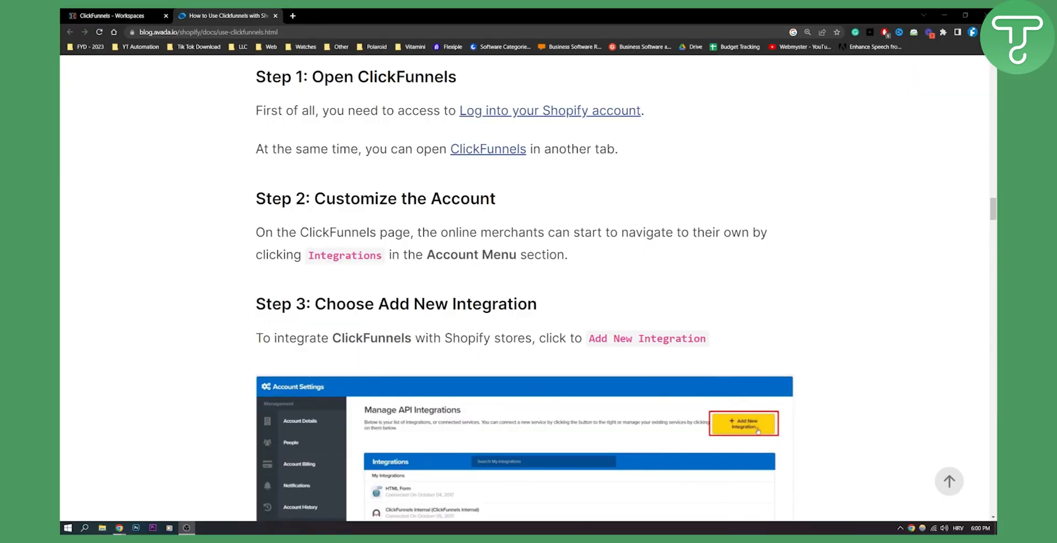
mouse_move(563, 326)
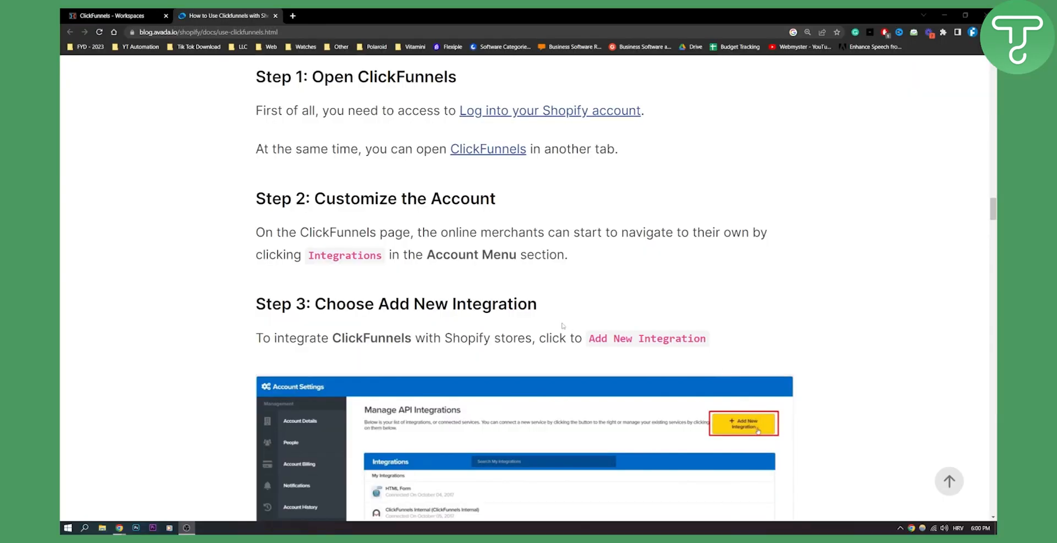
mouse_move(552, 271)
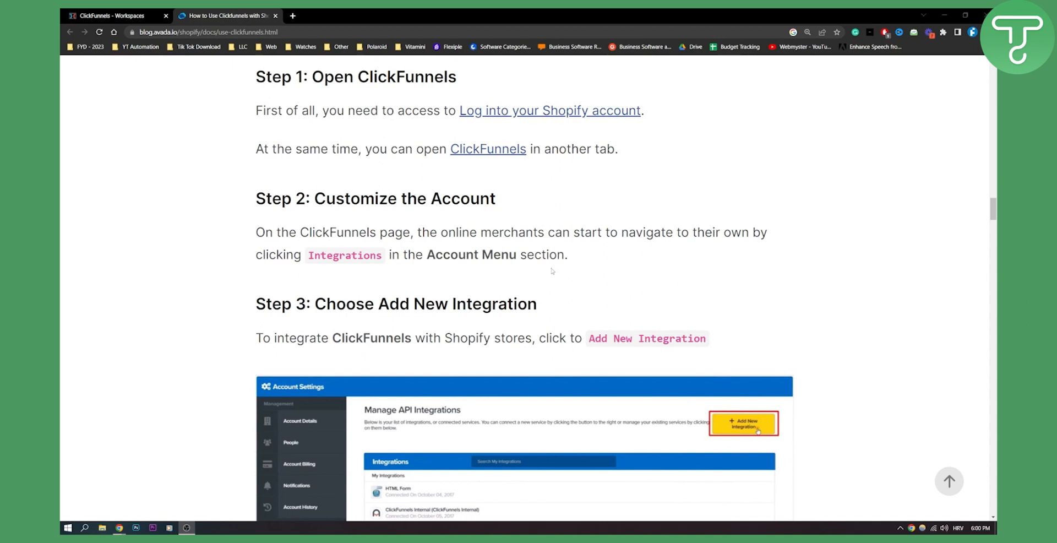
mouse_move(349, 220)
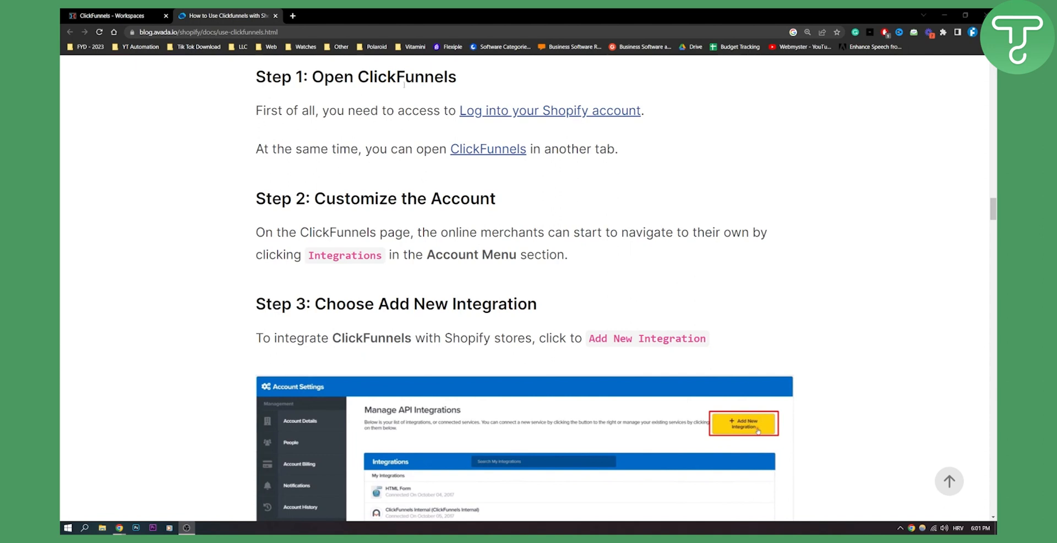
mouse_move(578, 115)
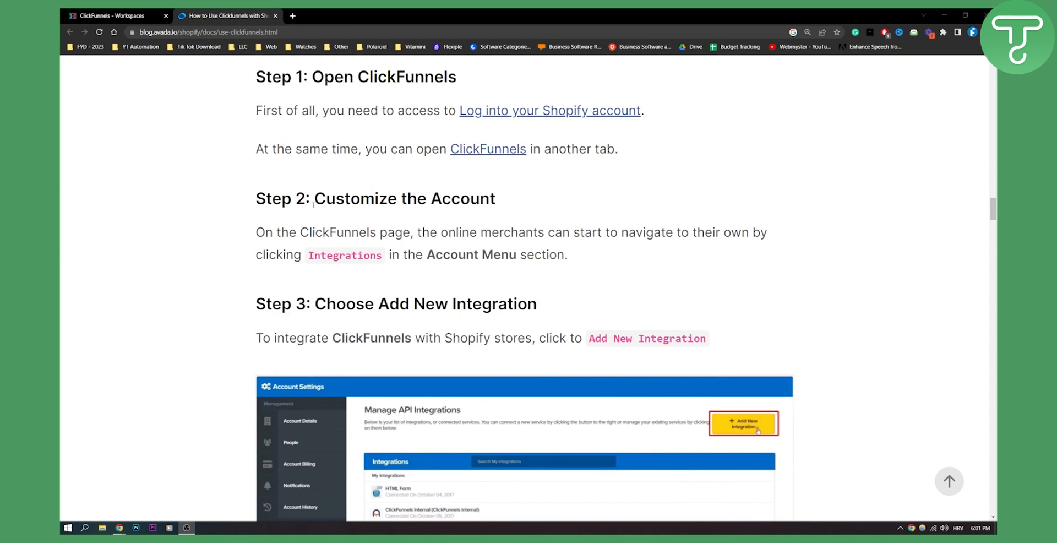
scroll("down", 3)
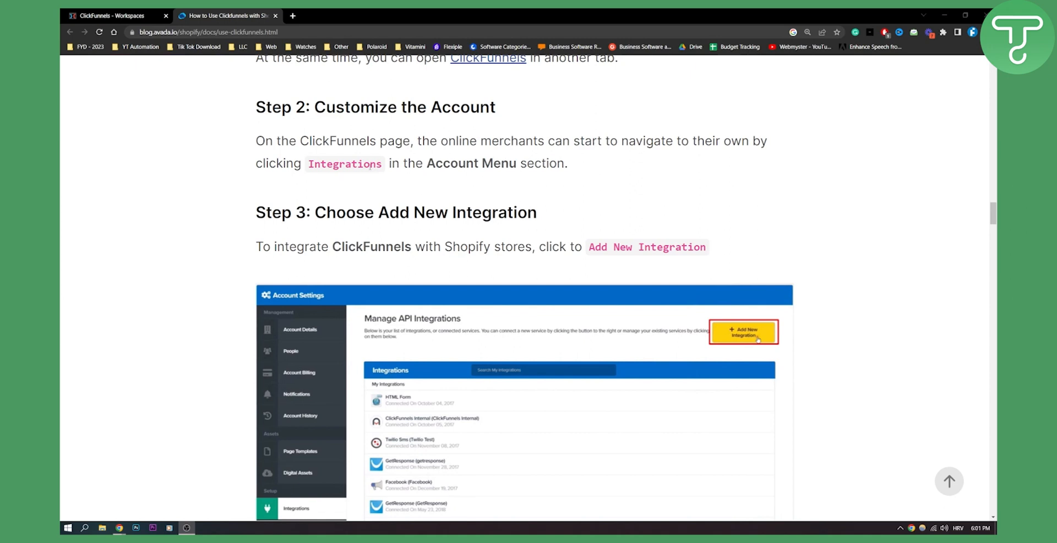
scroll("down", 3)
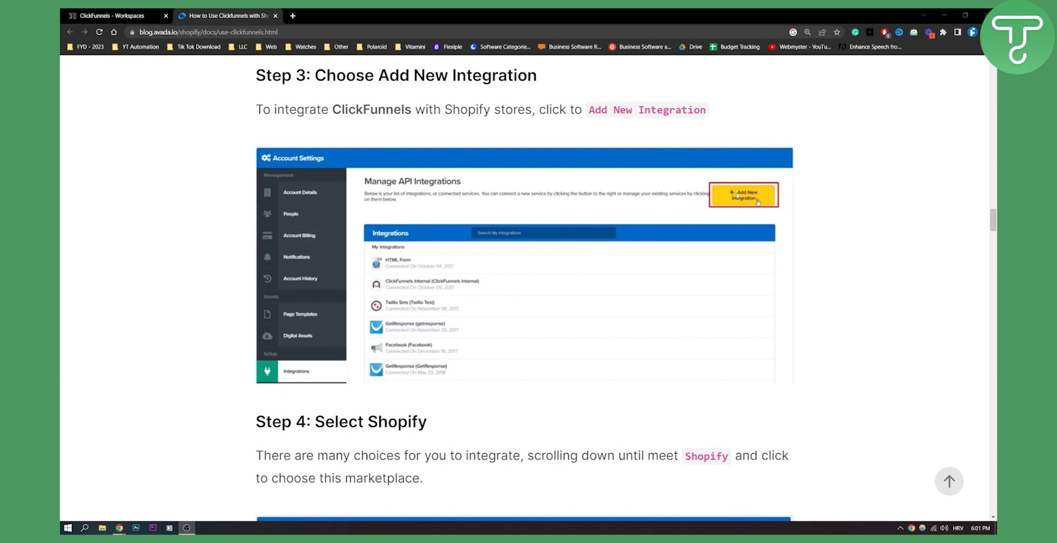
scroll("down", 3)
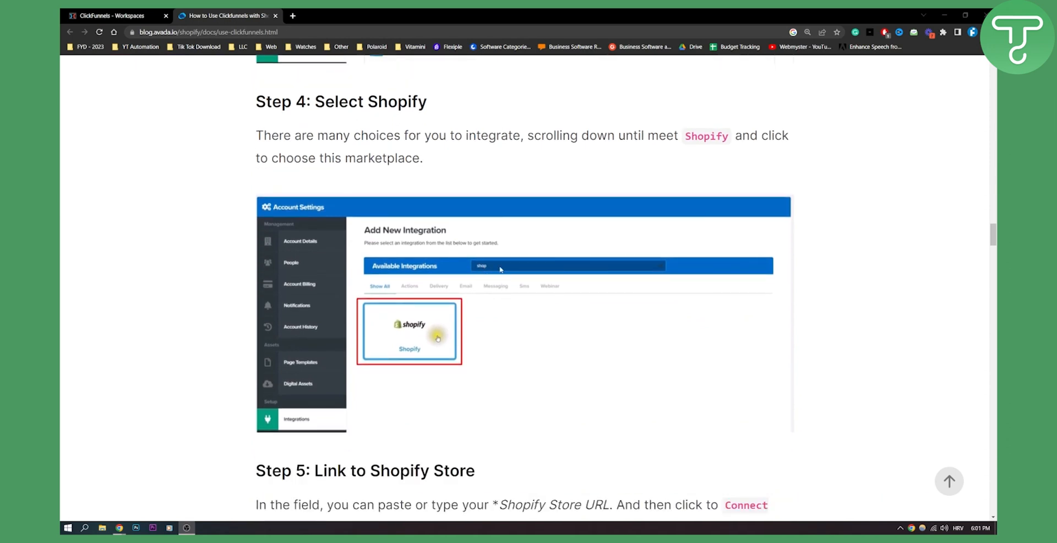
scroll("down", 3)
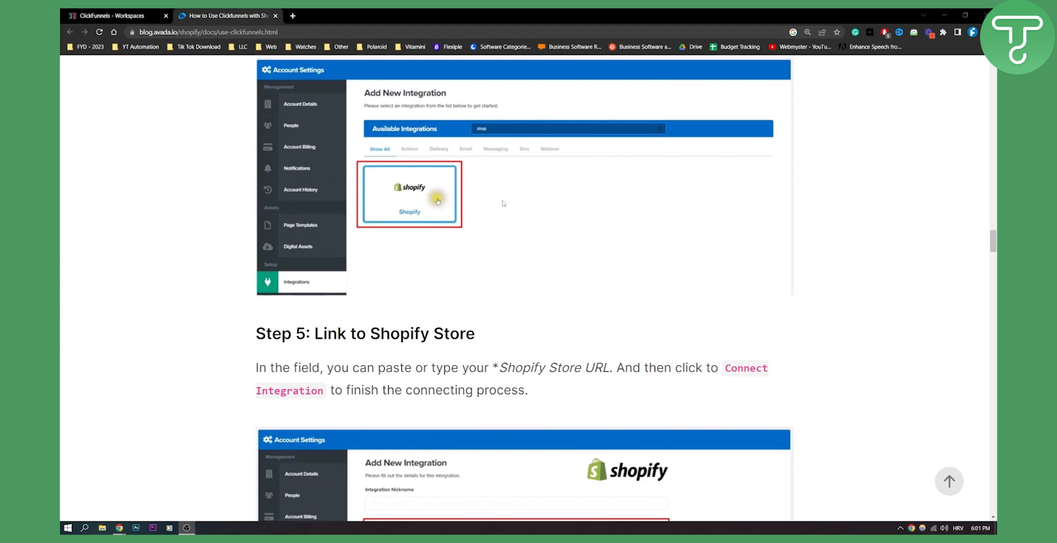
scroll("down", 3)
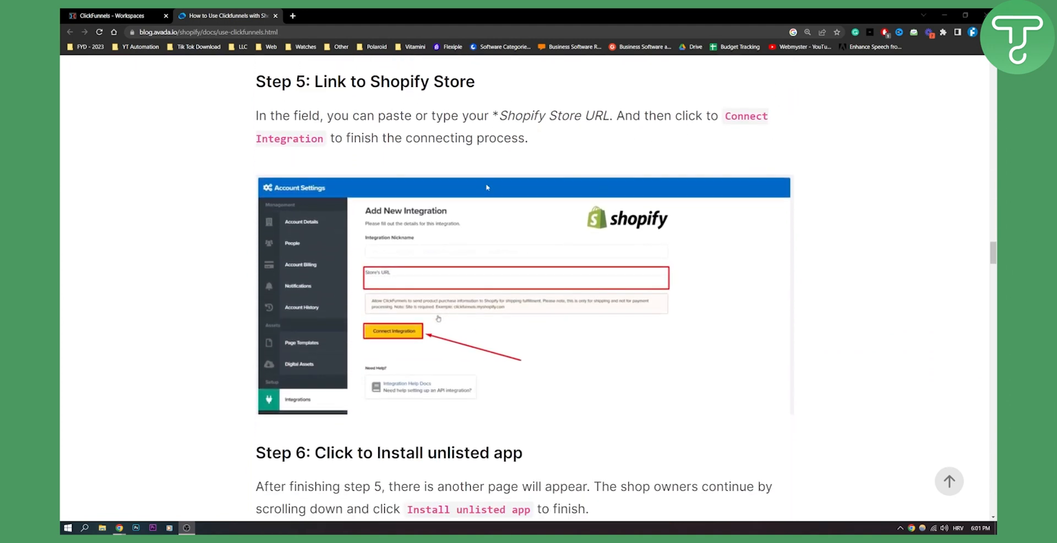
scroll("down", 3)
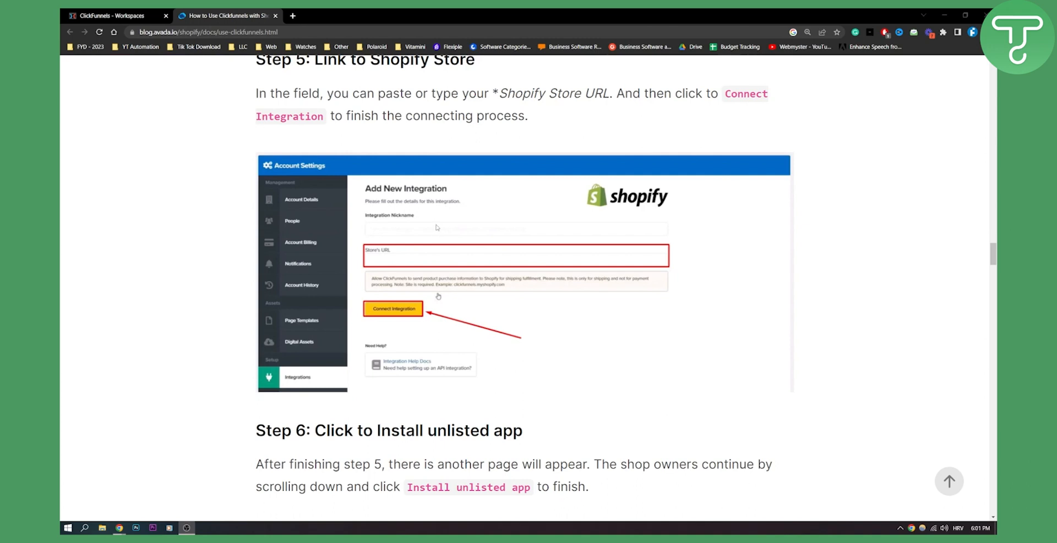
mouse_move(407, 262)
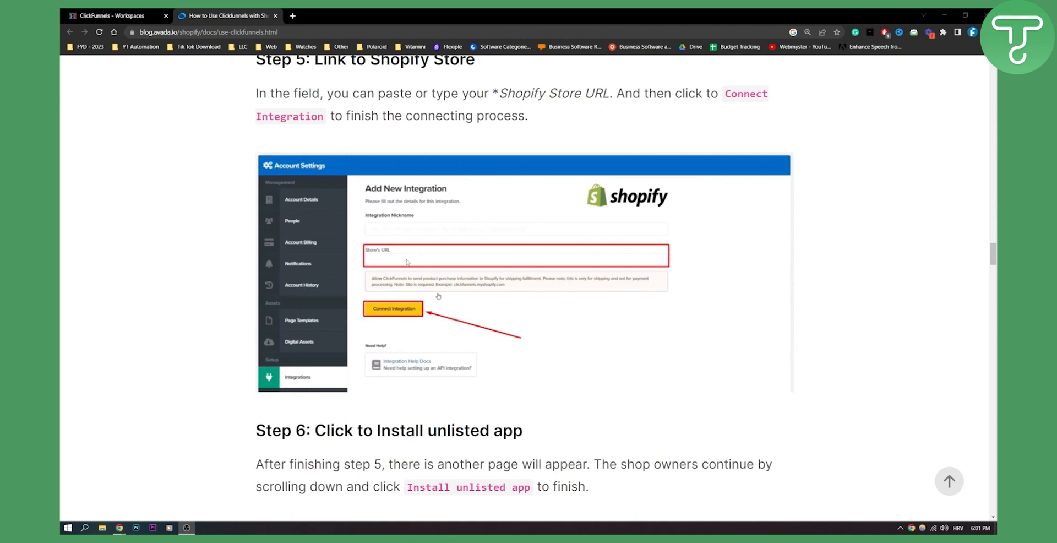
mouse_move(477, 256)
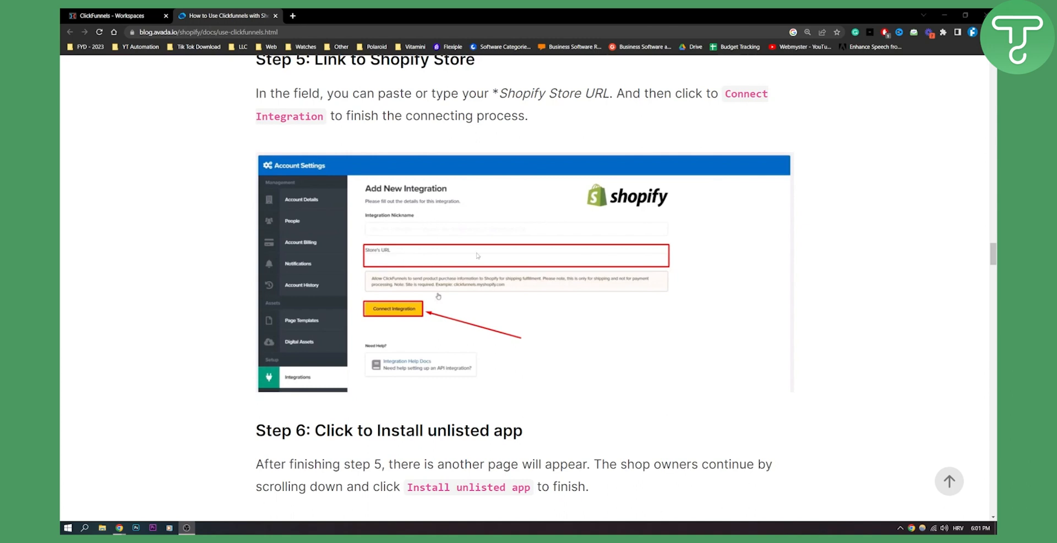
mouse_move(284, 305)
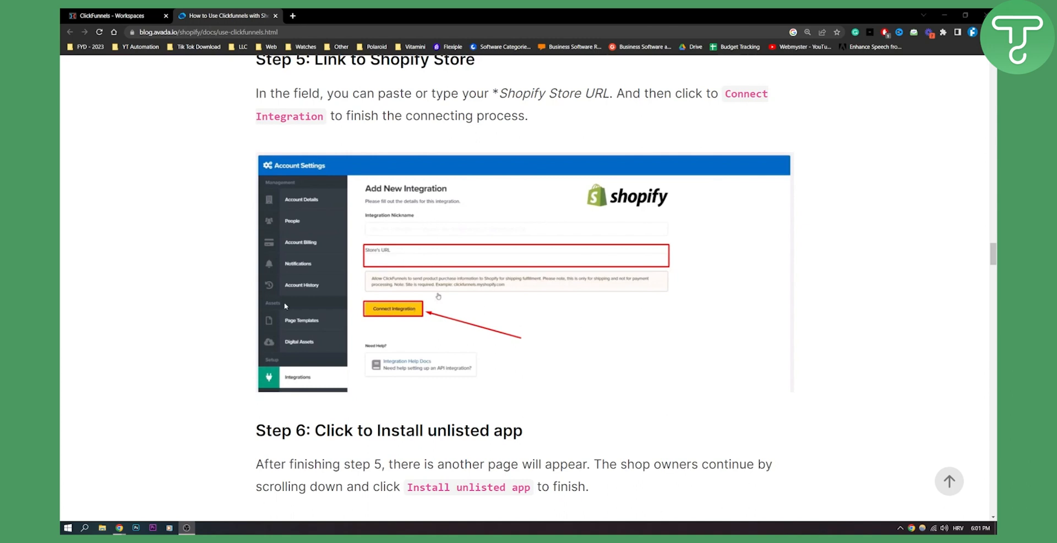
scroll("down", 3)
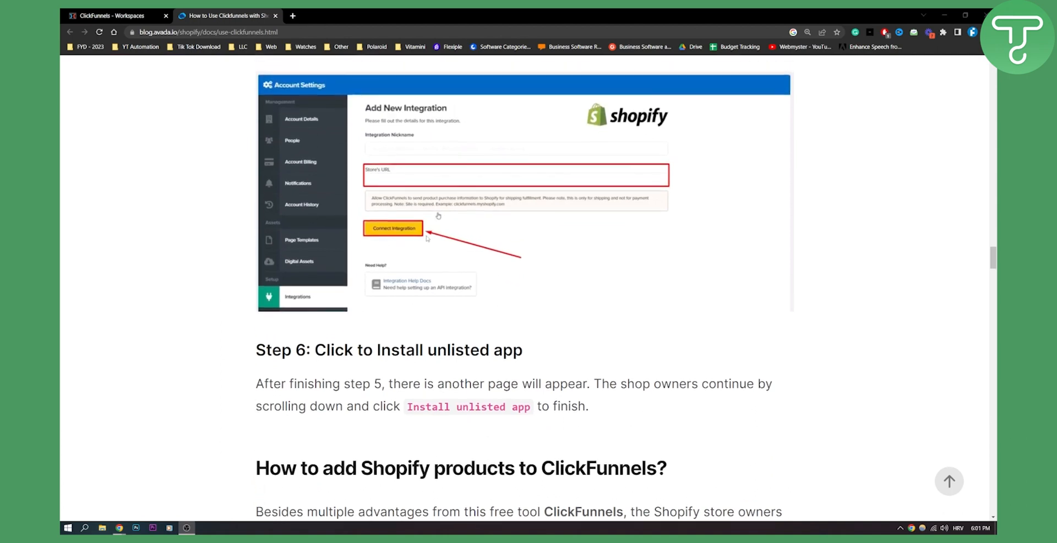
scroll("down", 3)
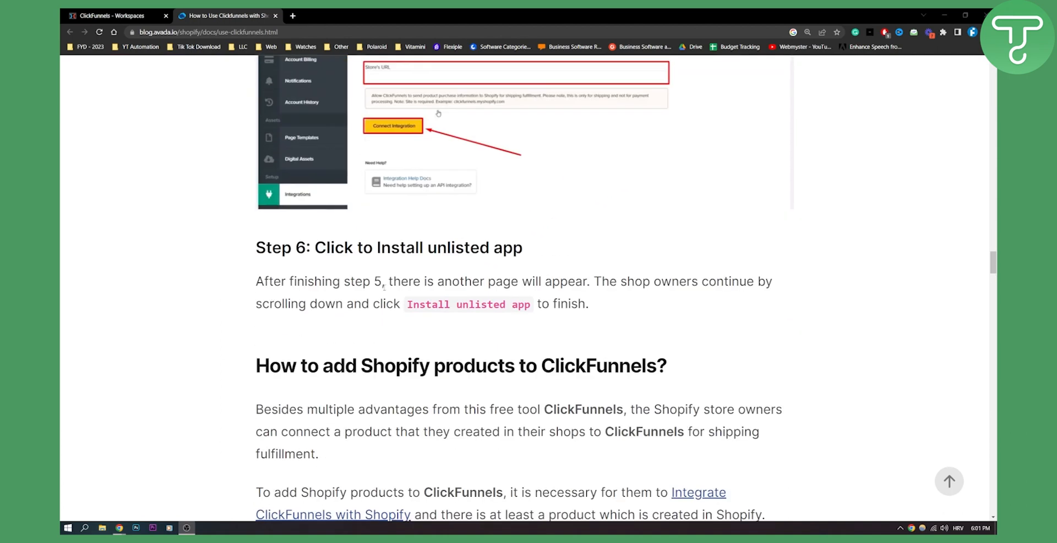
scroll("down", 3)
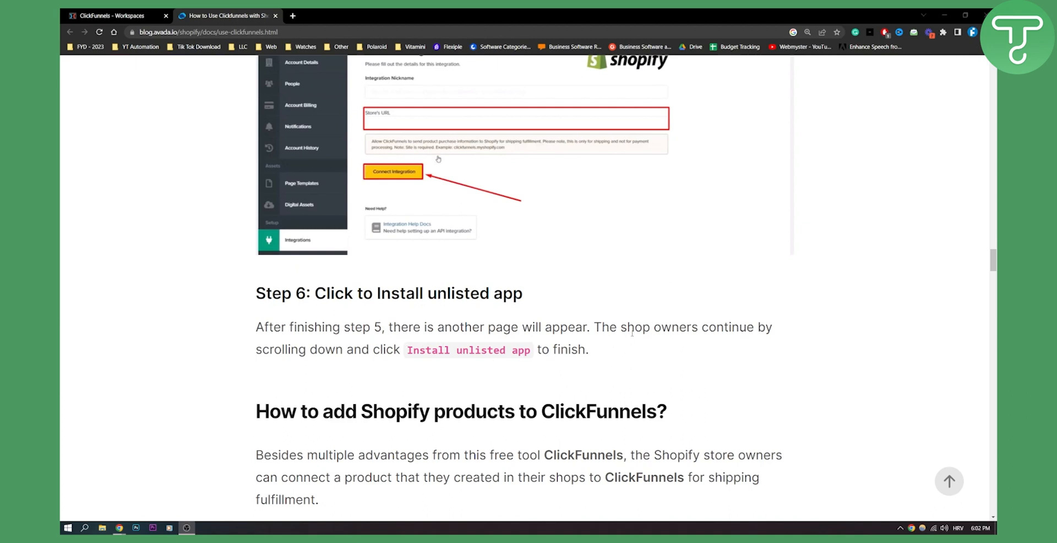
scroll("down", 3)
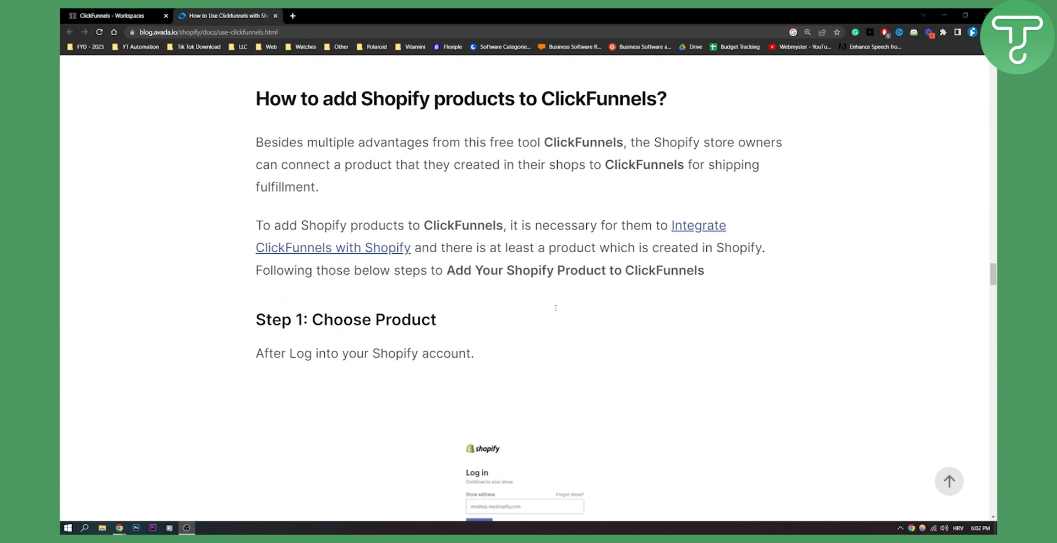
scroll("down", 3)
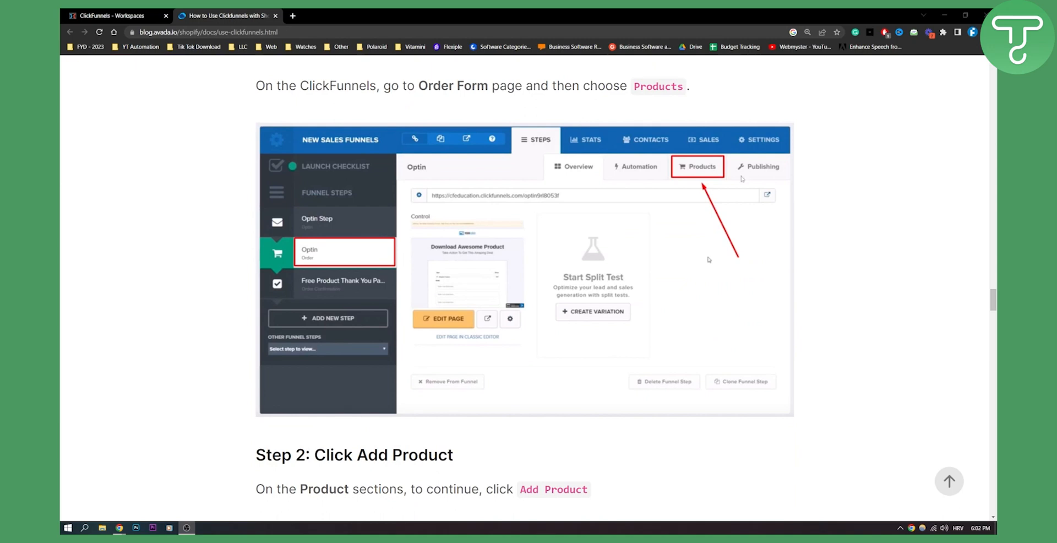
scroll("down", 3)
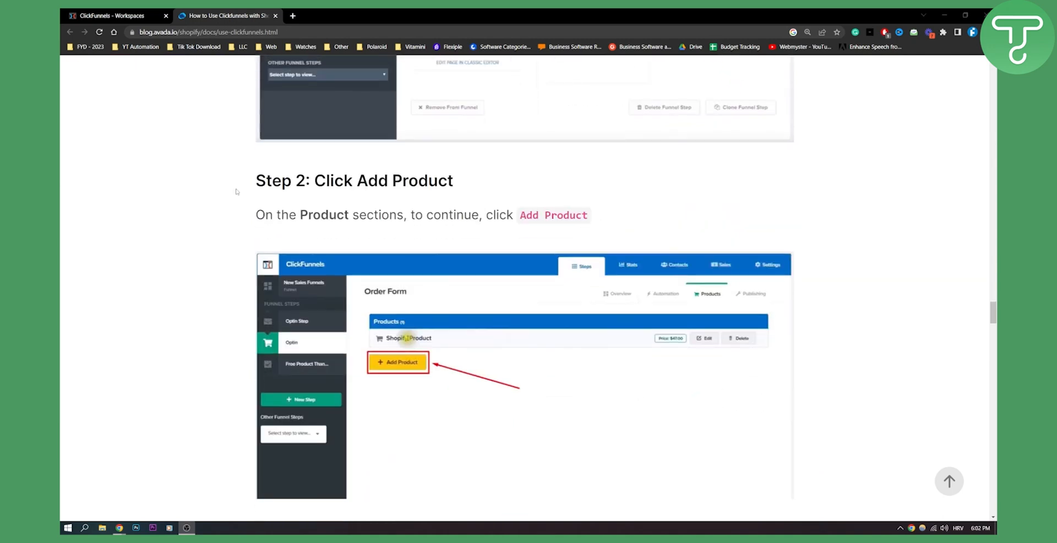
scroll("down", 3)
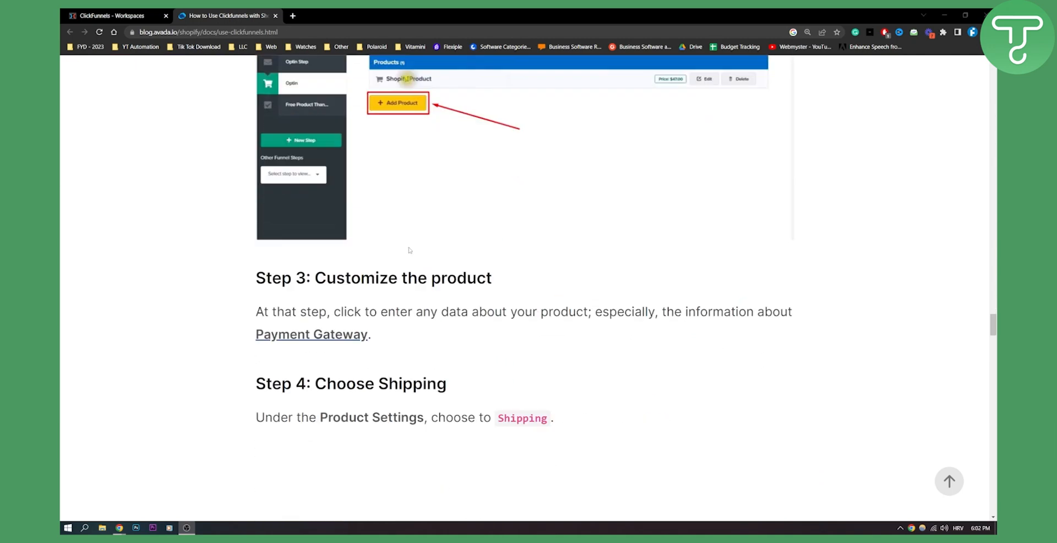
scroll("down", 3)
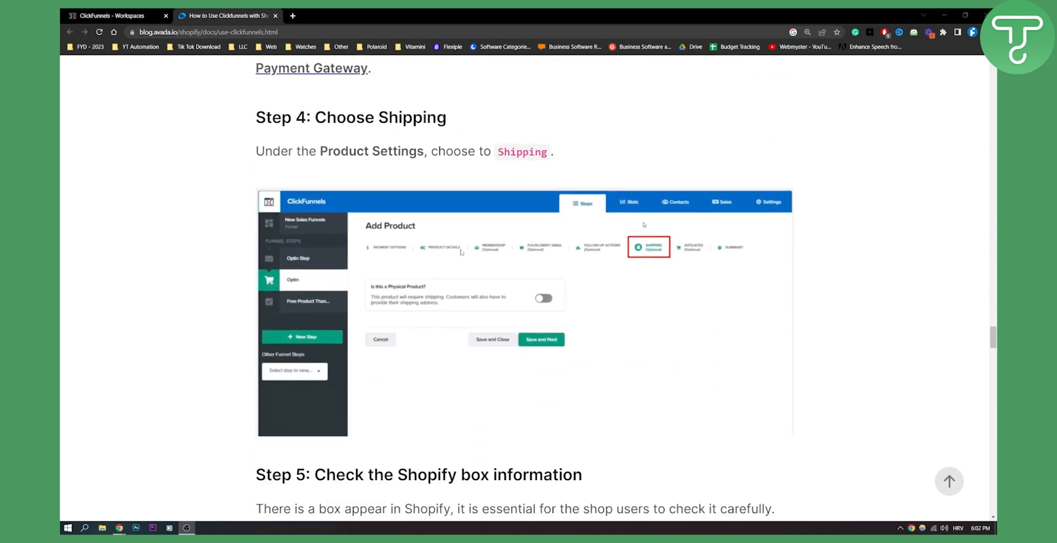
scroll("down", 3)
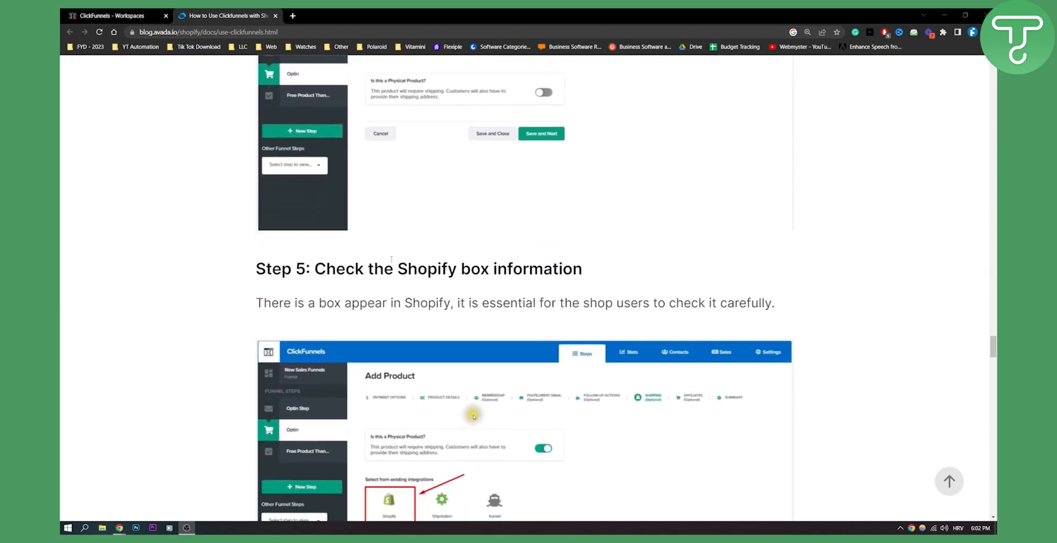
scroll("down", 3)
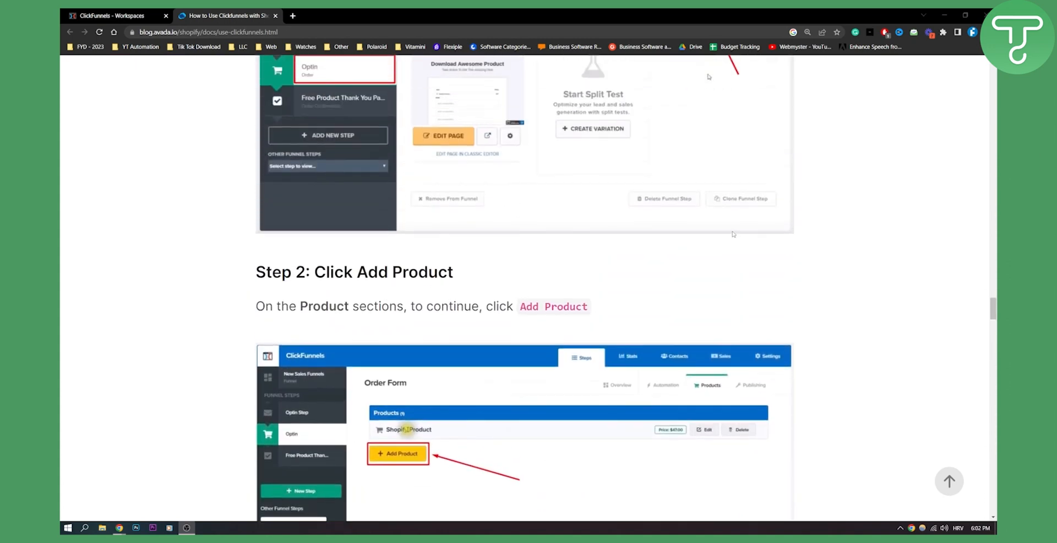
scroll("down", 3)
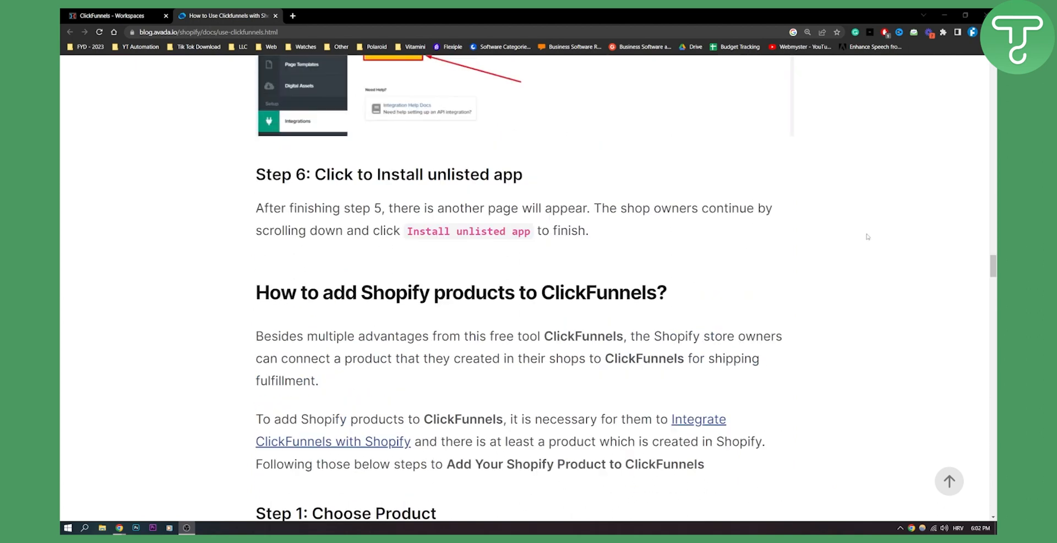
scroll("up", 3)
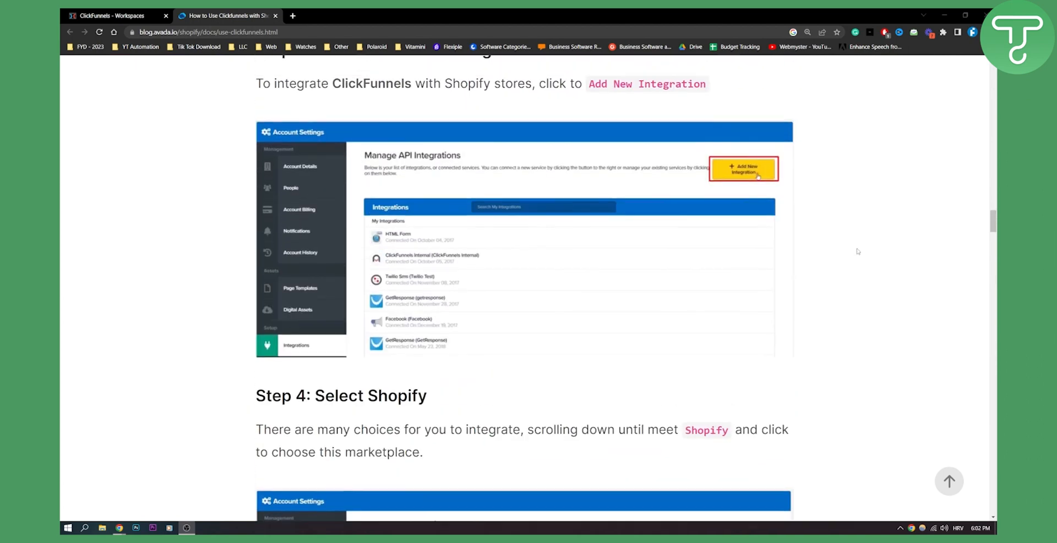
scroll("up", 3)
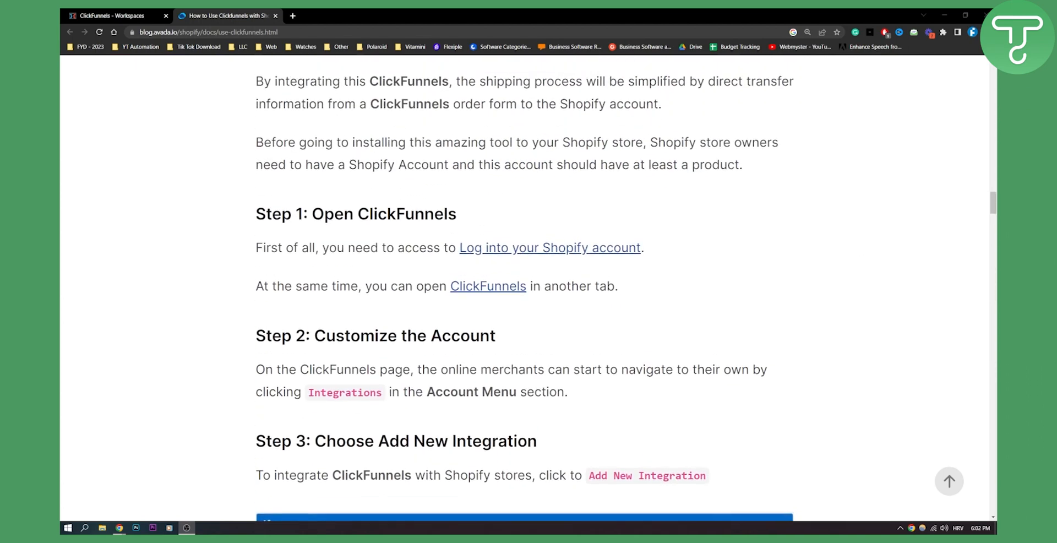